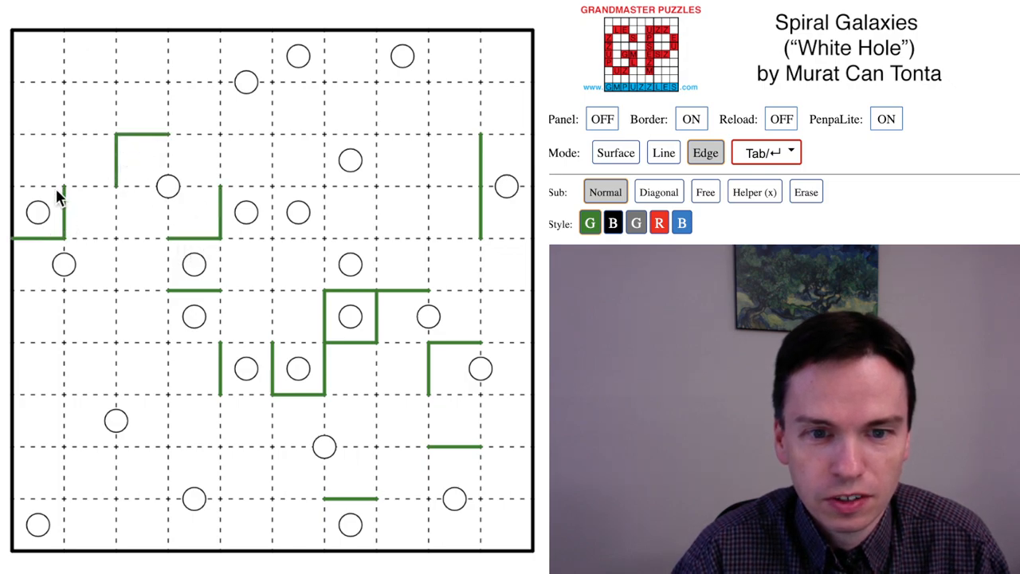
Step: Draw green walls around the left-edge and top-row circles, under the top-right circle, and near the right edge
{"action": "left_click", "coordinate": [272, 31]}
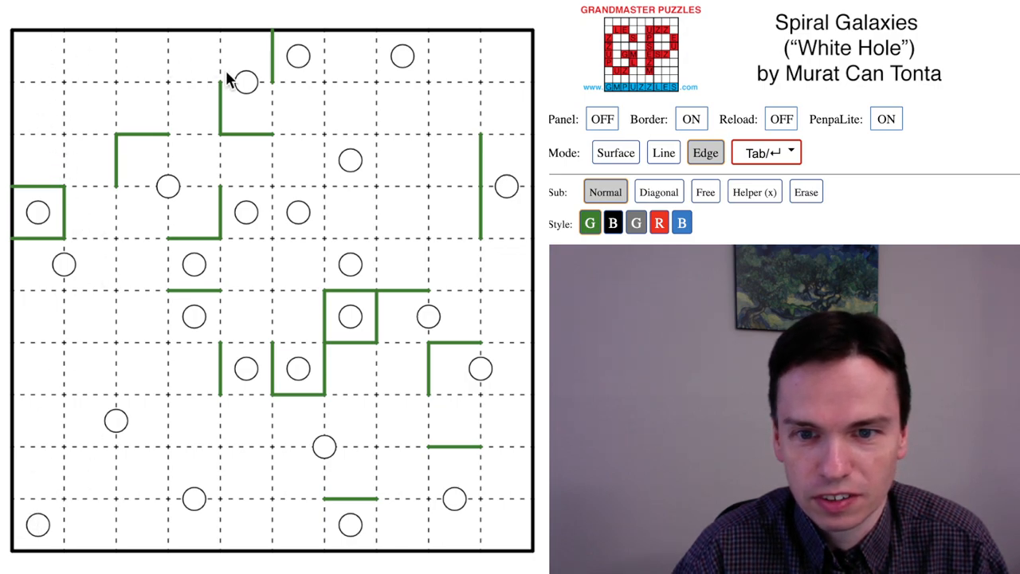
{"action": "left_click", "coordinate": [297, 80]}
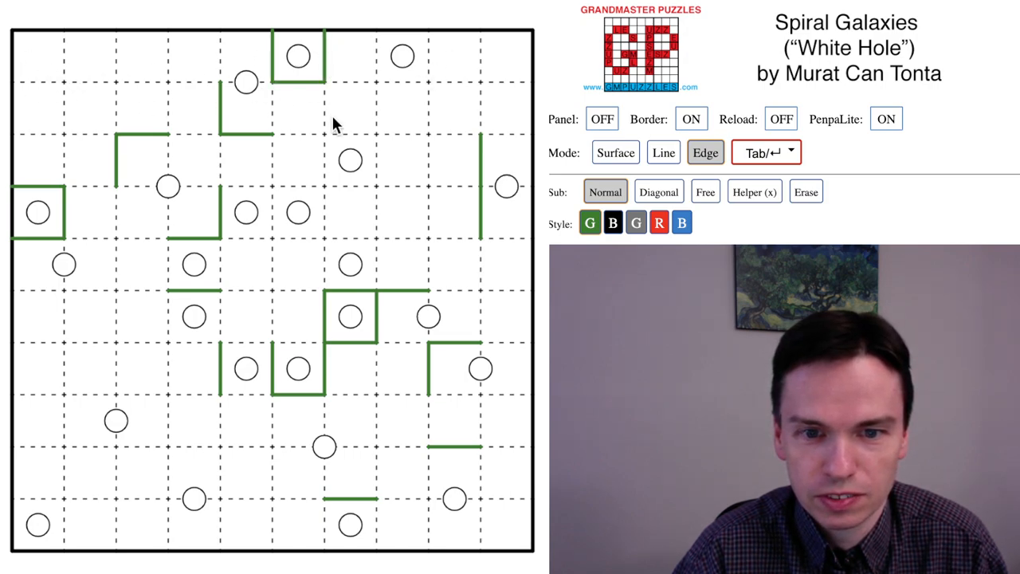
{"action": "left_click", "coordinate": [403, 82]}
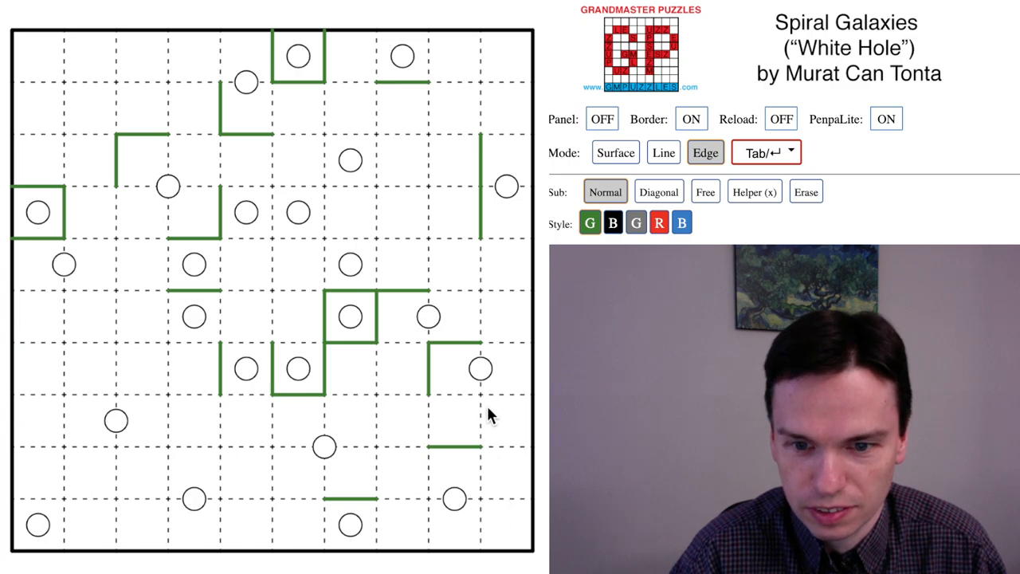
{"action": "left_click", "coordinate": [506, 394]}
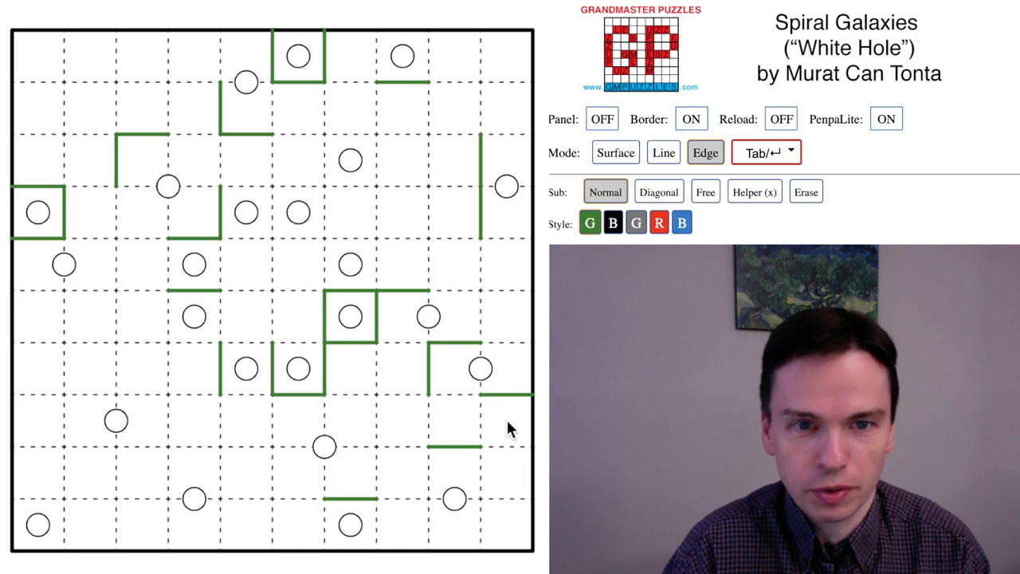
Step: Shade the winding region light green (GR) from the bottom row upward, removing one stray cell
{"action": "left_click", "coordinate": [615, 153]}
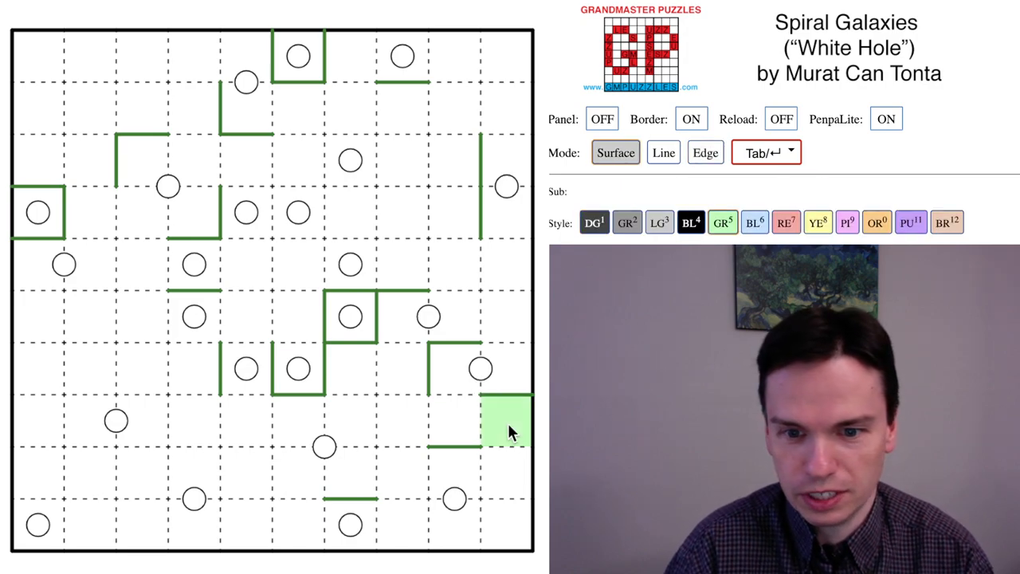
{"action": "mouse_move", "coordinate": [476, 369]}
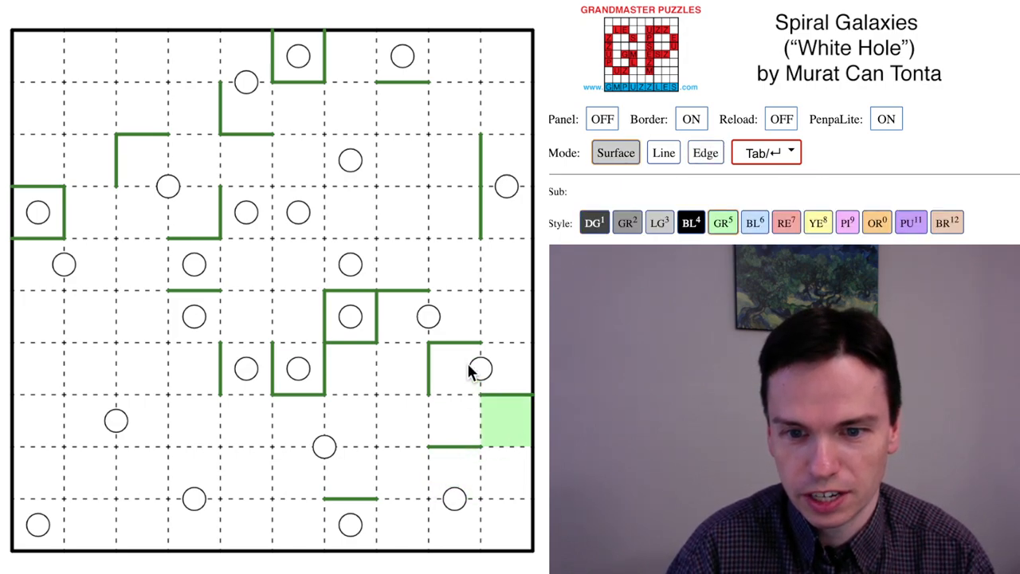
{"action": "left_click", "coordinate": [431, 422]}
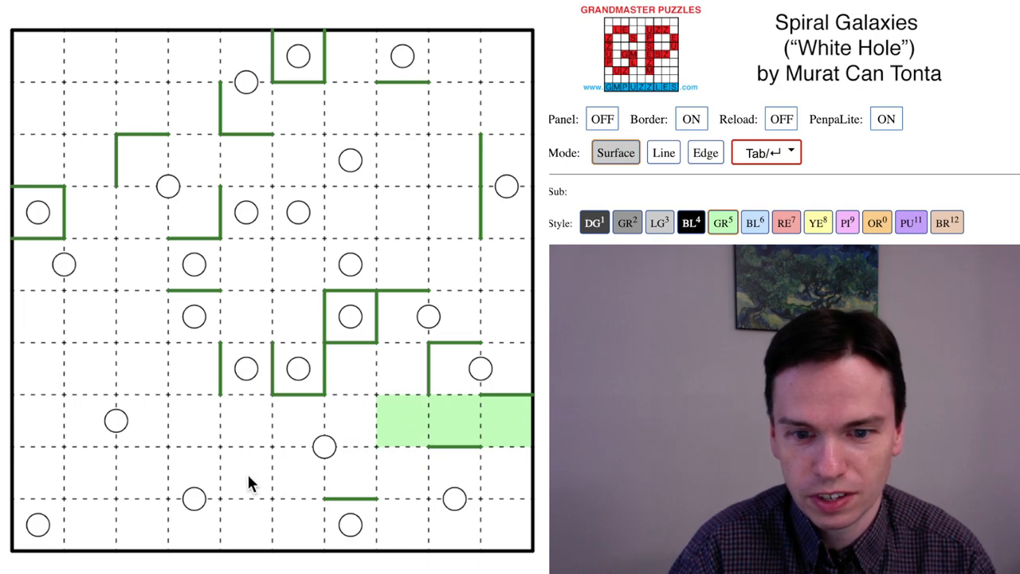
{"action": "left_click", "coordinate": [191, 474]}
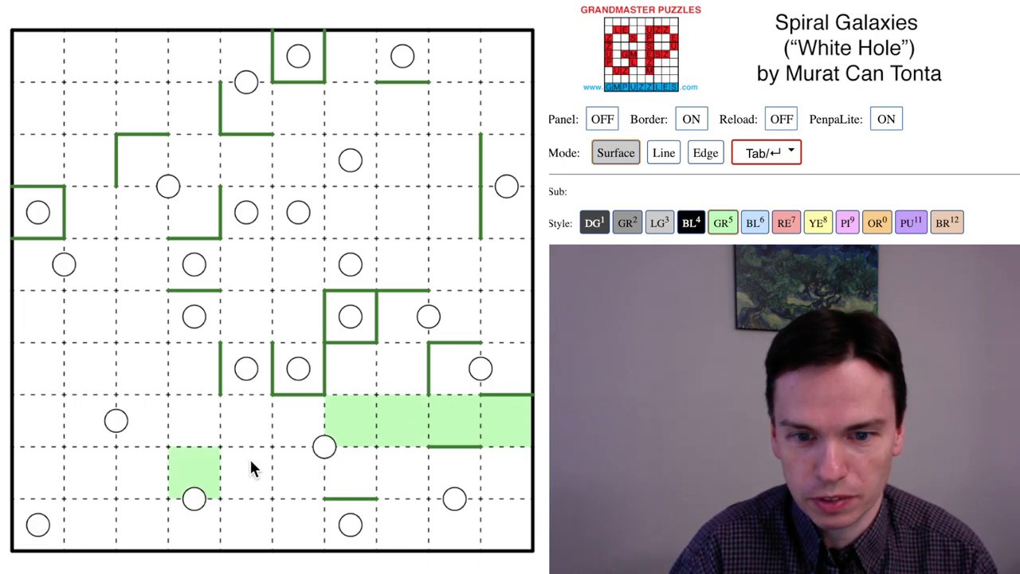
{"action": "left_click", "coordinate": [194, 474]}
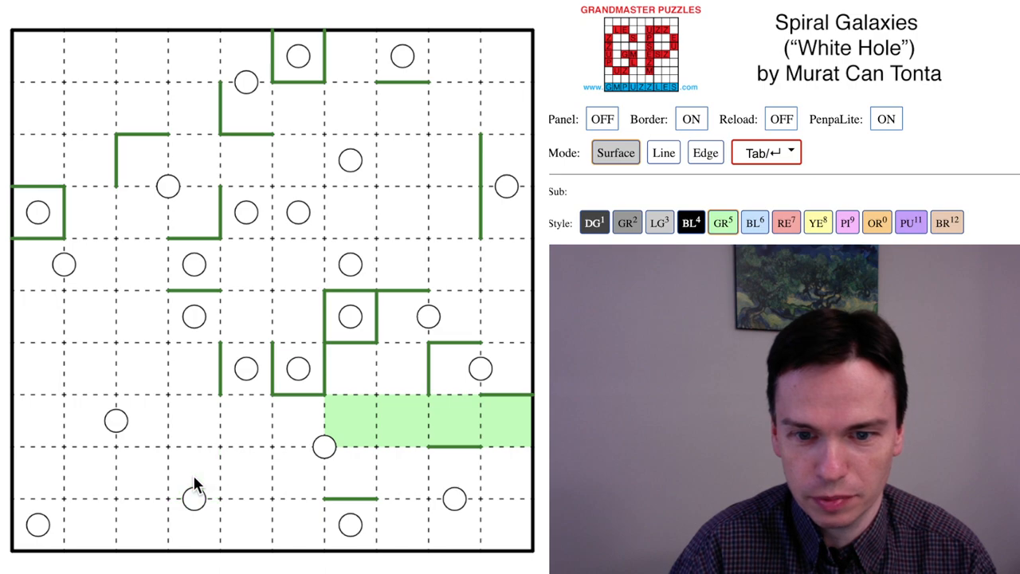
{"action": "left_click", "coordinate": [401, 368]}
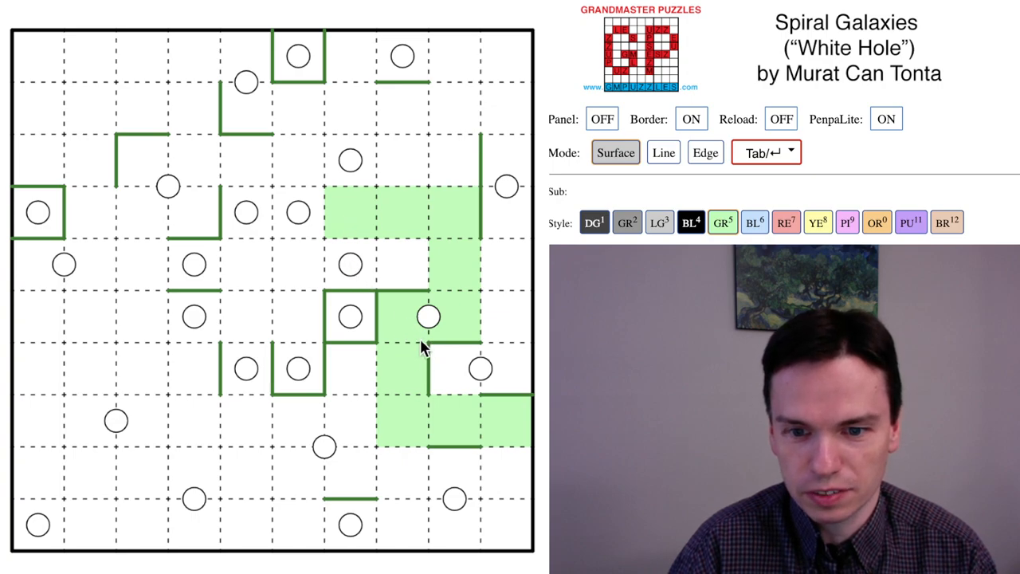
{"action": "left_click", "coordinate": [705, 152]}
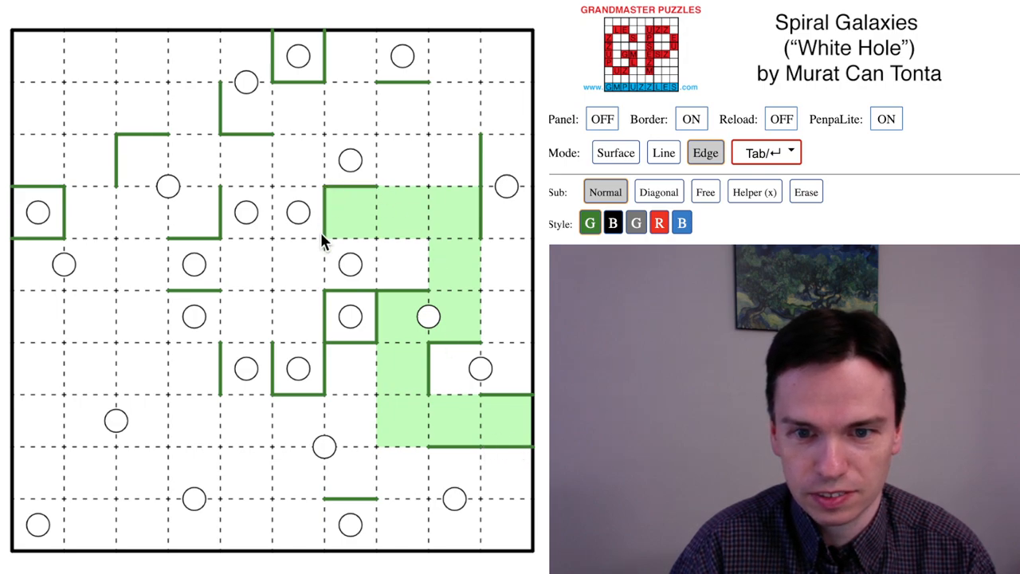
Step: Box in the fifth-row and right circles with walls, then start a light-blue strip down the right column
{"action": "left_click", "coordinate": [430, 239]}
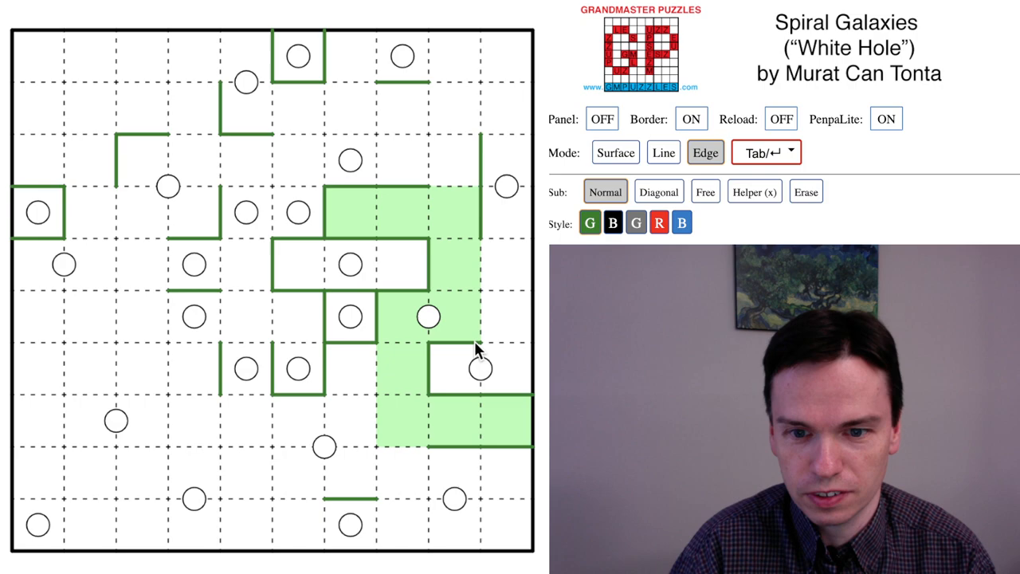
{"action": "left_click", "coordinate": [478, 343]}
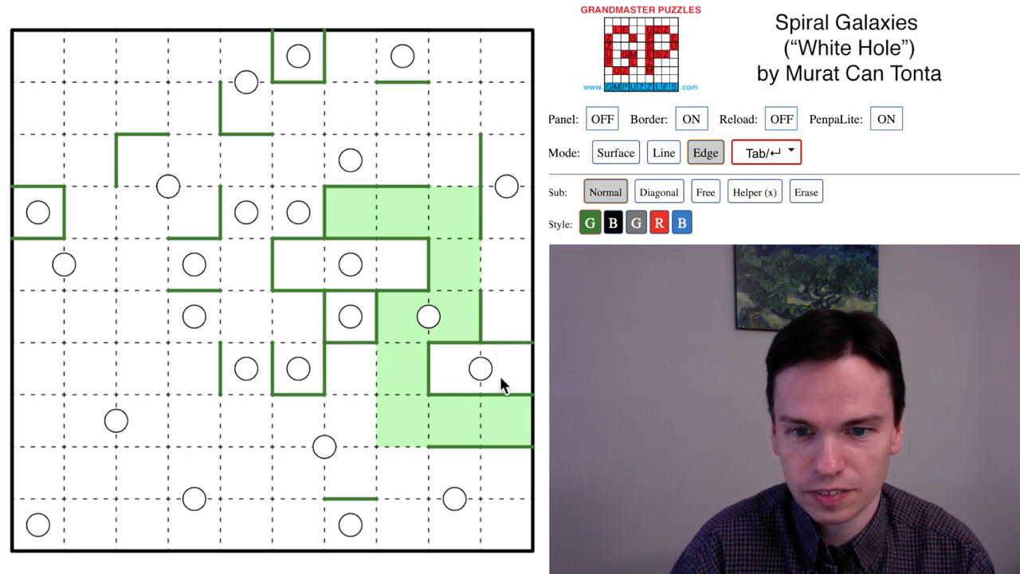
{"action": "left_click", "coordinate": [614, 152]}
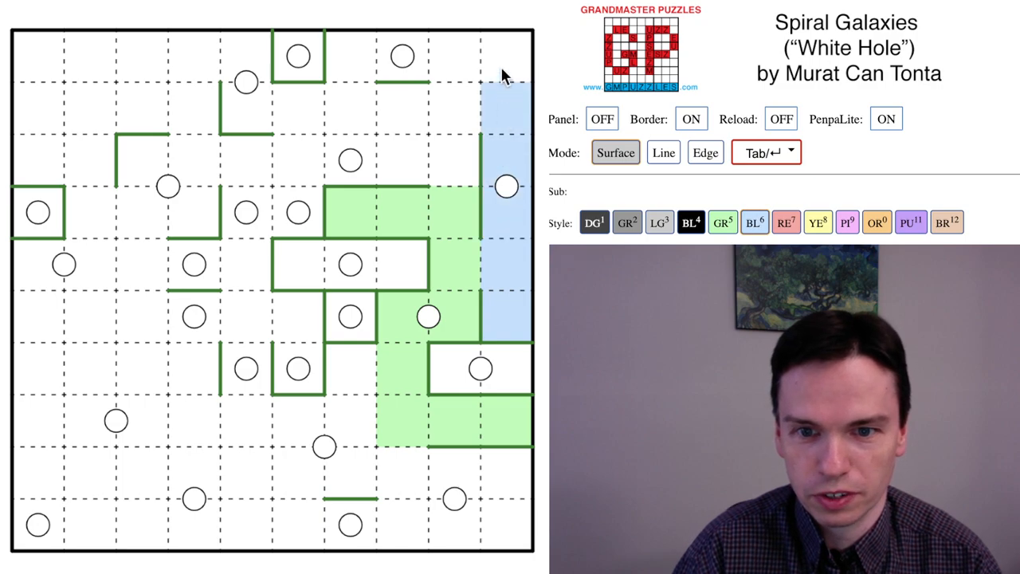
Step: Outline the blue strip and green region, enclose two more circles, then begin a yellow (YE) region up top
{"action": "left_click", "coordinate": [705, 152]}
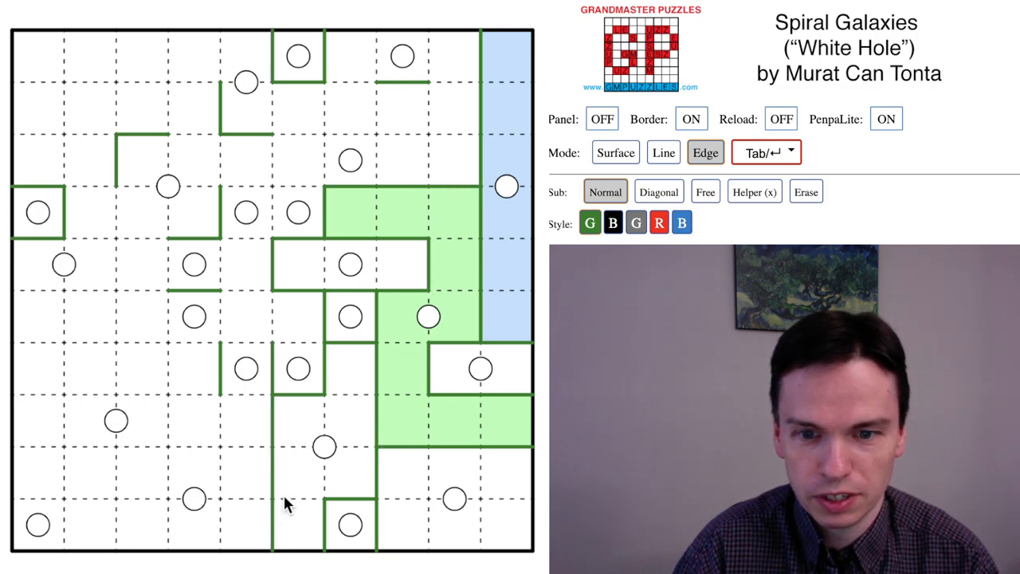
{"action": "left_click", "coordinate": [299, 349]}
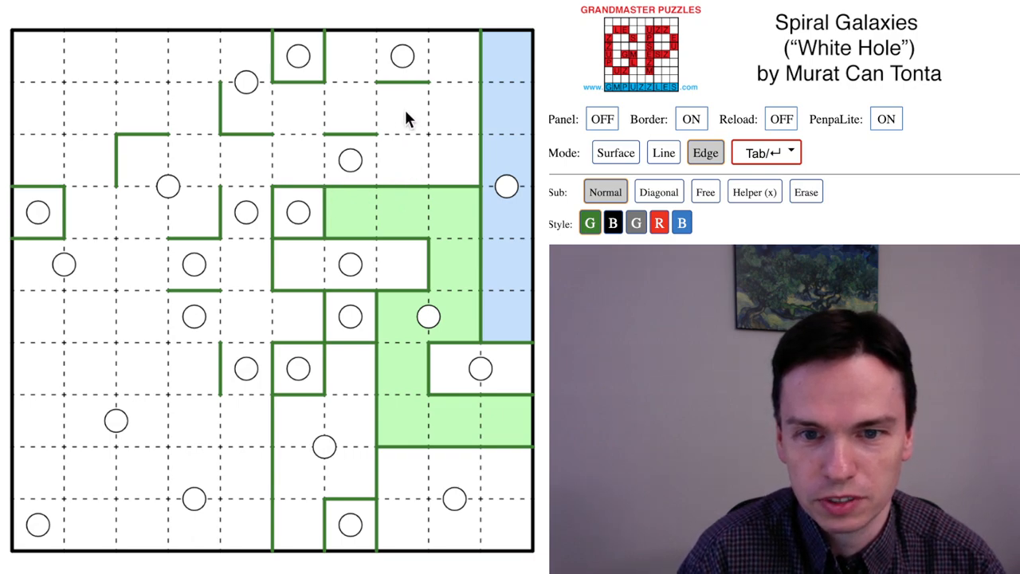
{"action": "left_click", "coordinate": [616, 152]}
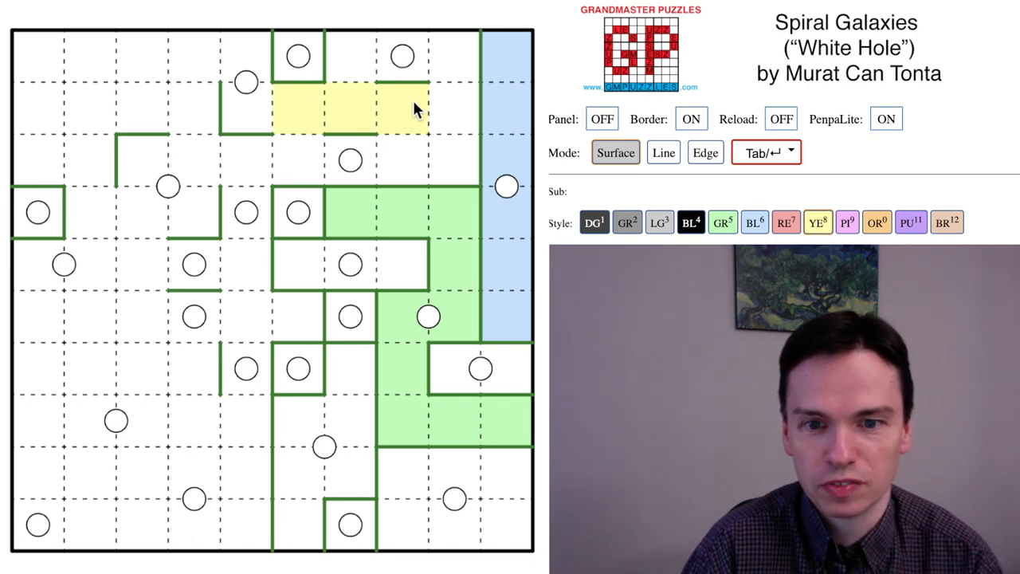
Step: Draw a green wall segment under the top-left yellow cells
{"action": "left_click", "coordinate": [245, 213]}
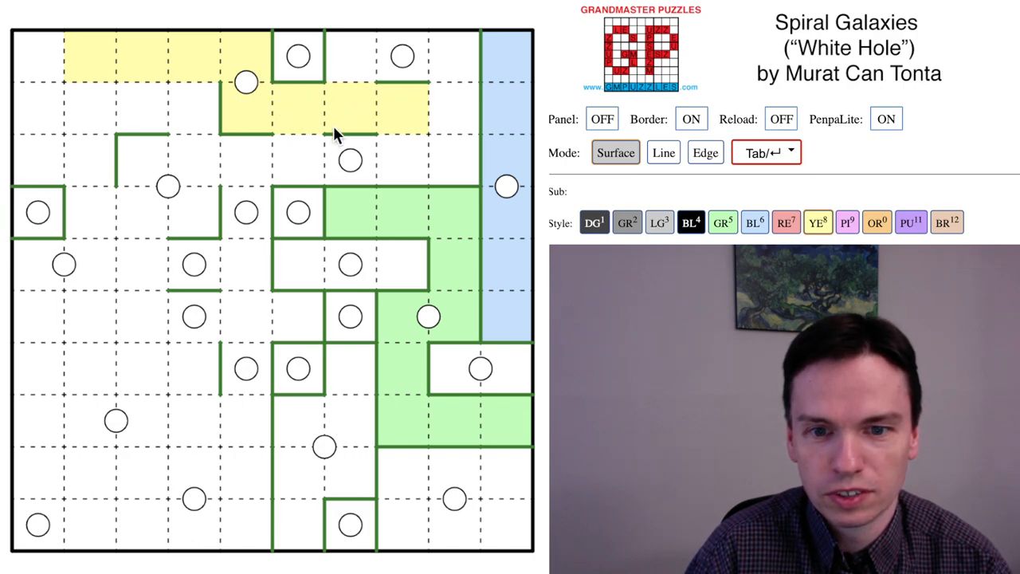
{"action": "mouse_move", "coordinate": [251, 144]}
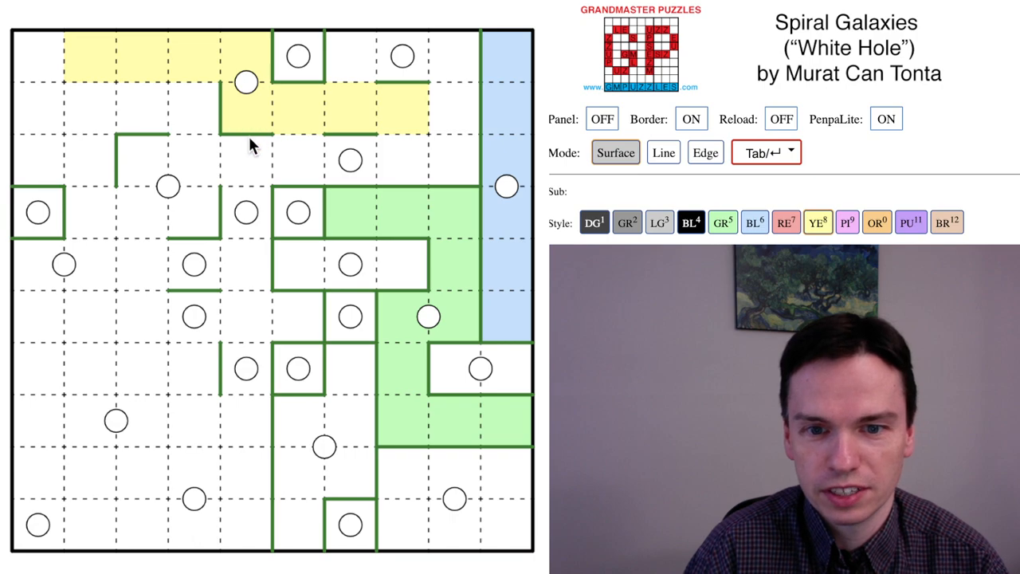
{"action": "mouse_move", "coordinate": [117, 101]}
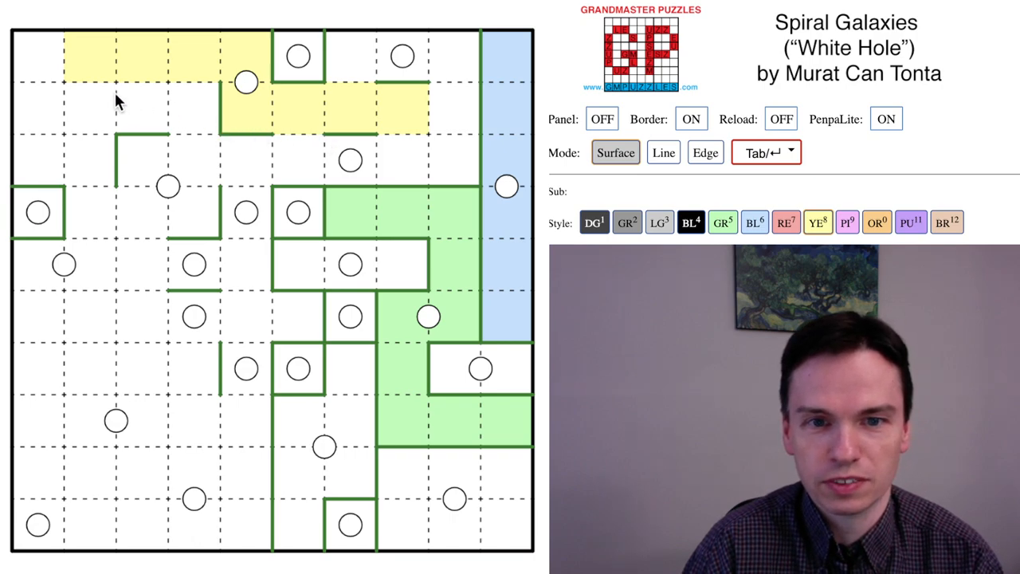
{"action": "left_click", "coordinate": [704, 152]}
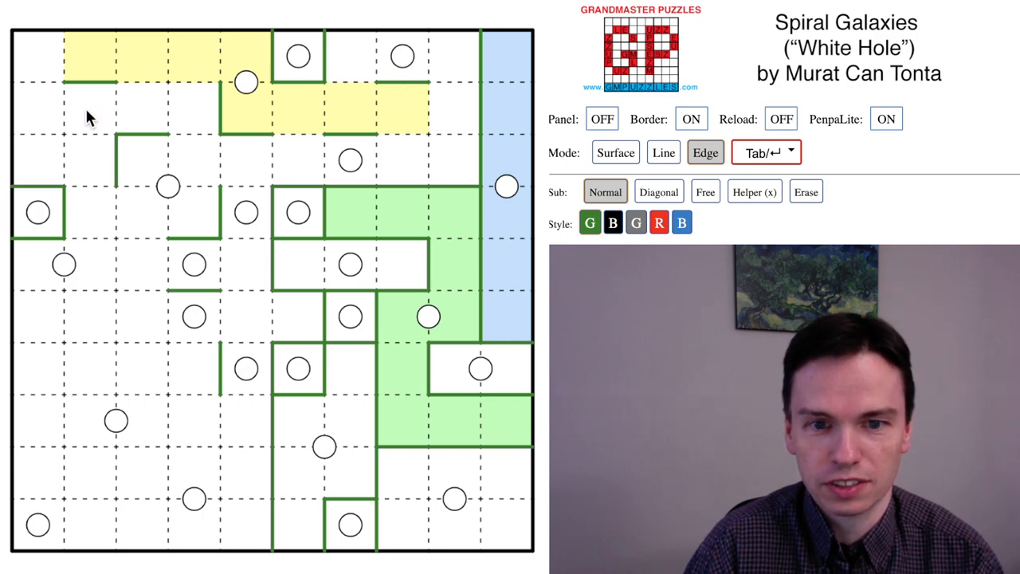
{"action": "left_click", "coordinate": [615, 153]}
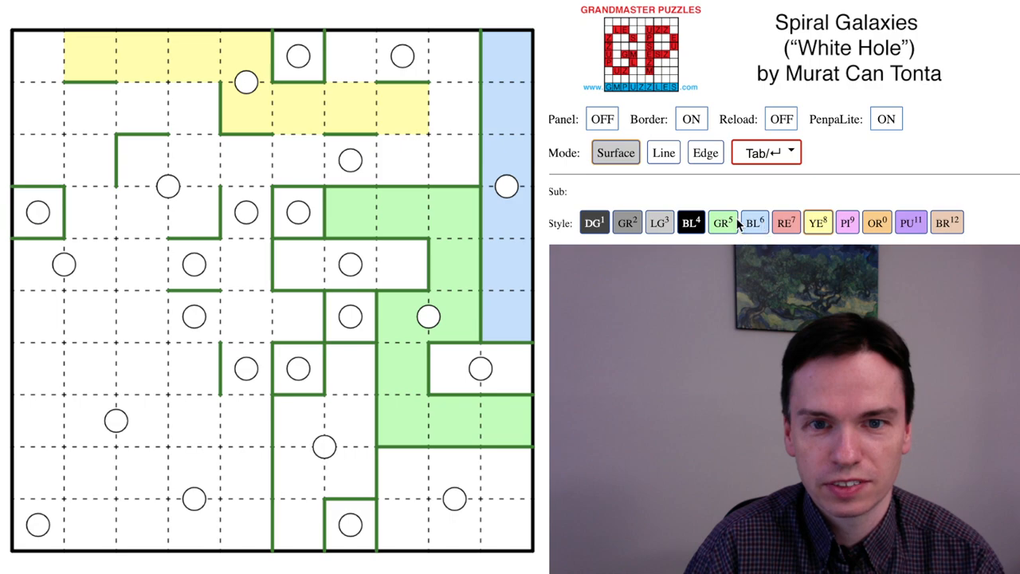
Step: Alternate Line and Edge modes to draw guide lines and walls across the left and lower grid
{"action": "left_click", "coordinate": [662, 152]}
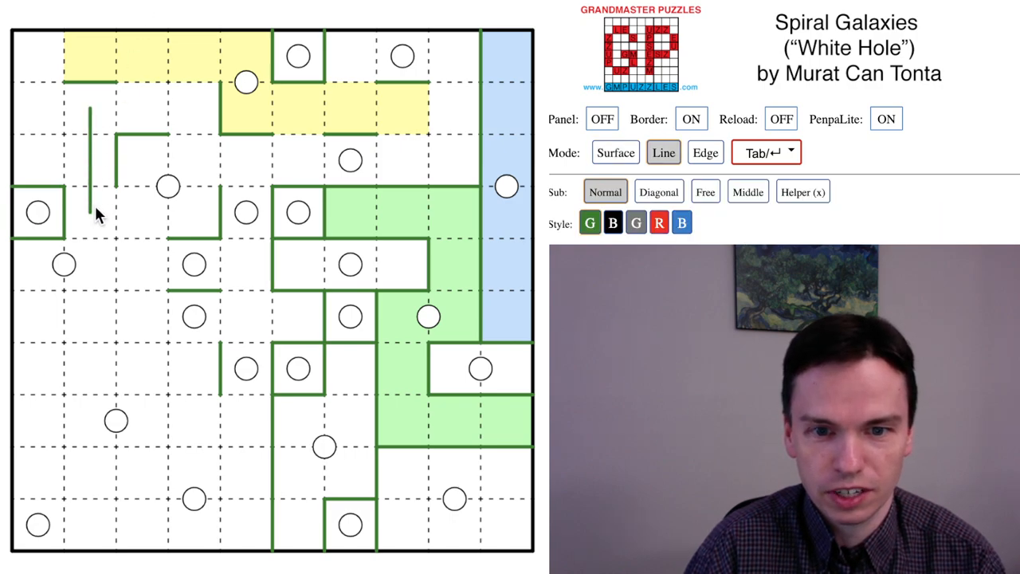
{"action": "left_click", "coordinate": [705, 152]}
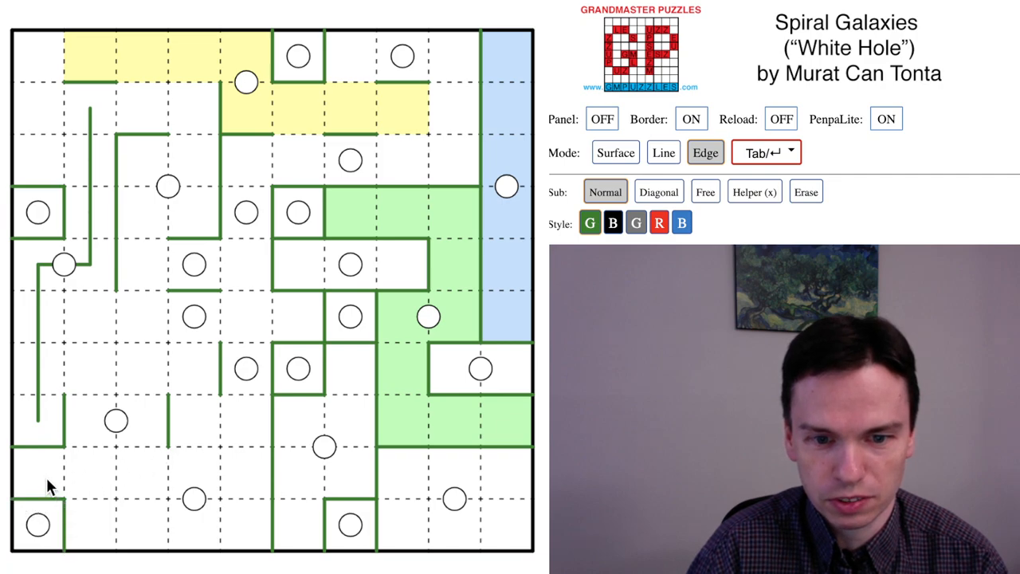
{"action": "left_click", "coordinate": [662, 152]}
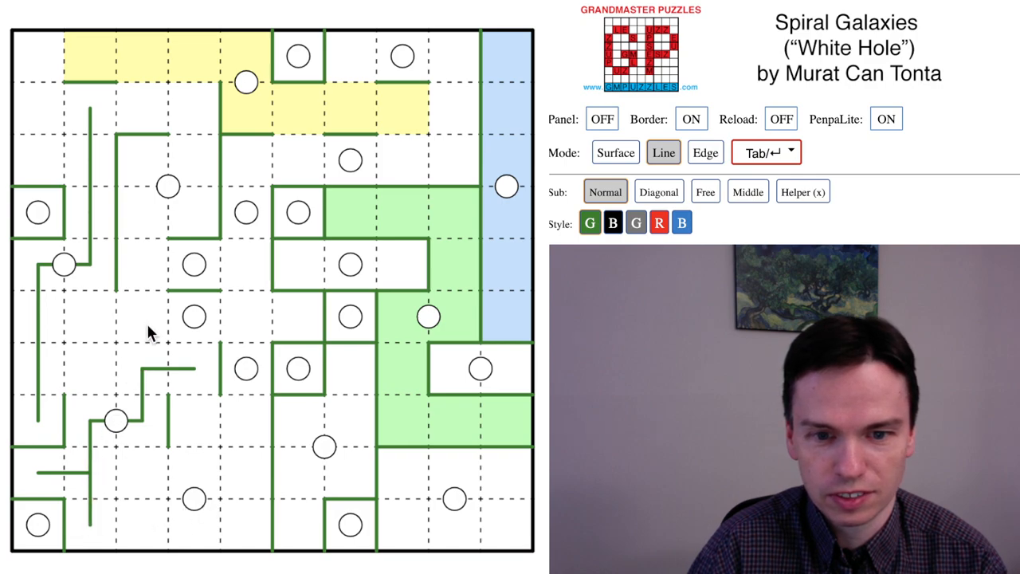
{"action": "left_click", "coordinate": [705, 153]}
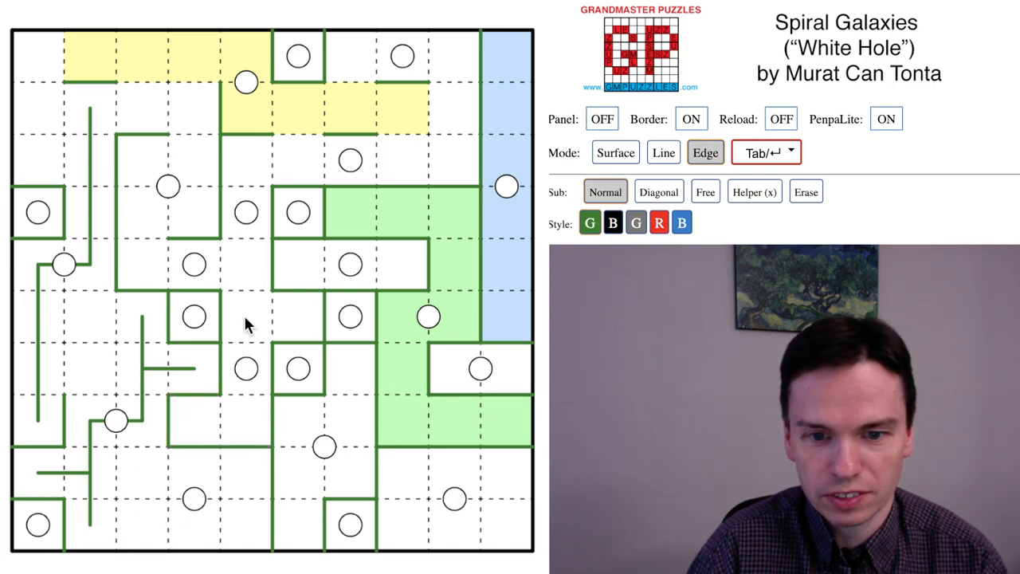
{"action": "left_click", "coordinate": [663, 153]}
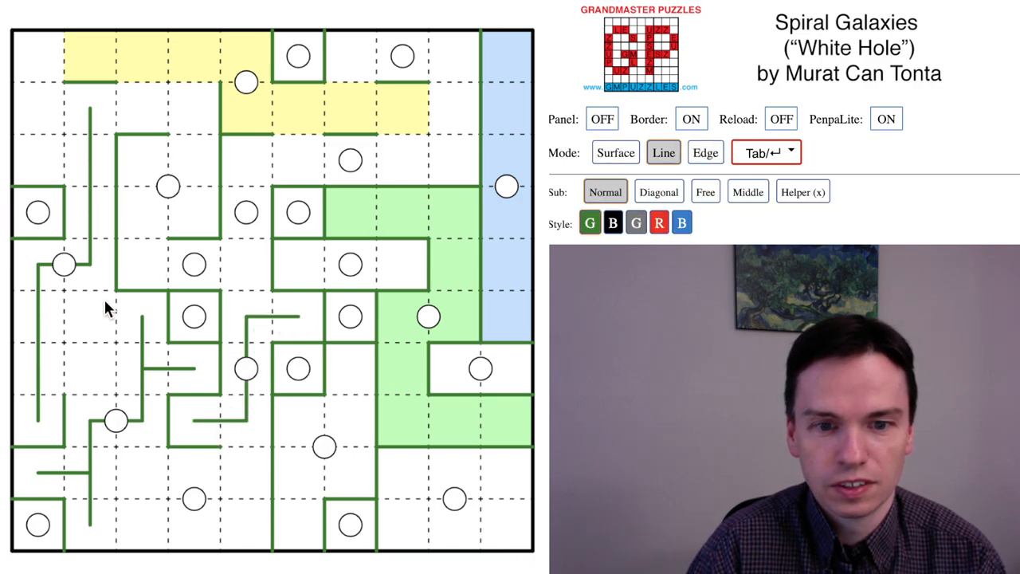
{"action": "mouse_move", "coordinate": [71, 301]}
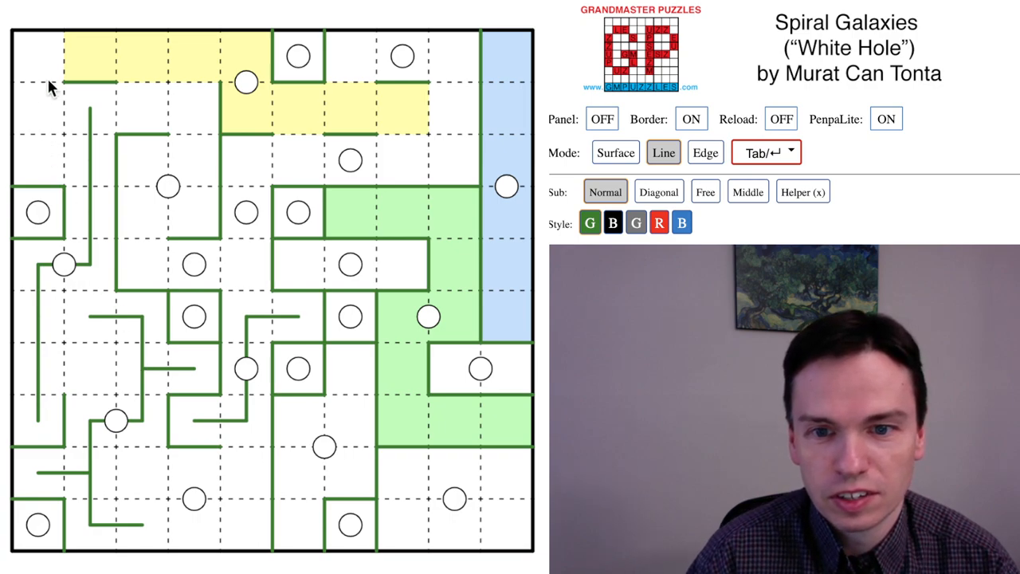
{"action": "mouse_move", "coordinate": [47, 171]}
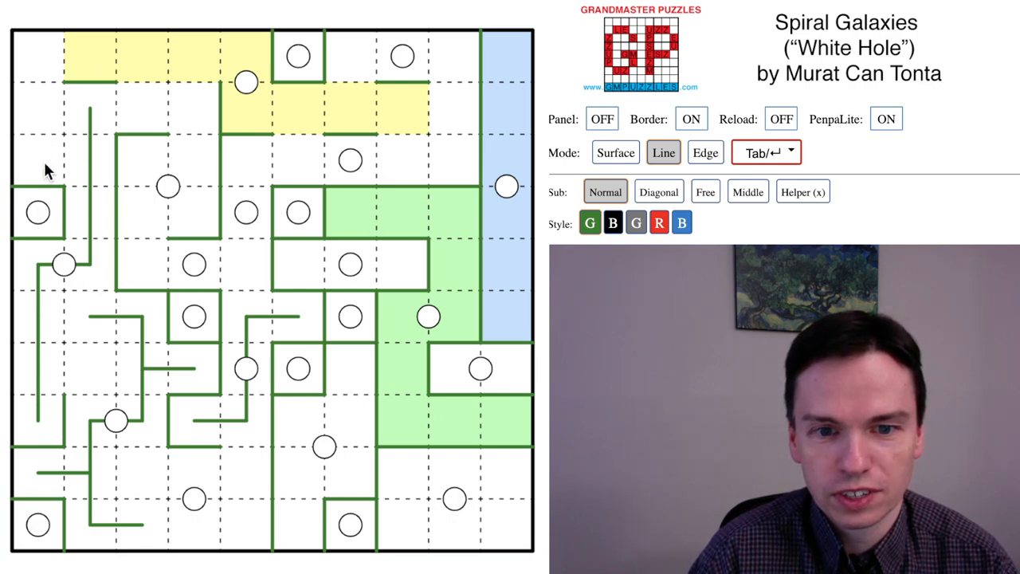
{"action": "left_click", "coordinate": [705, 153]}
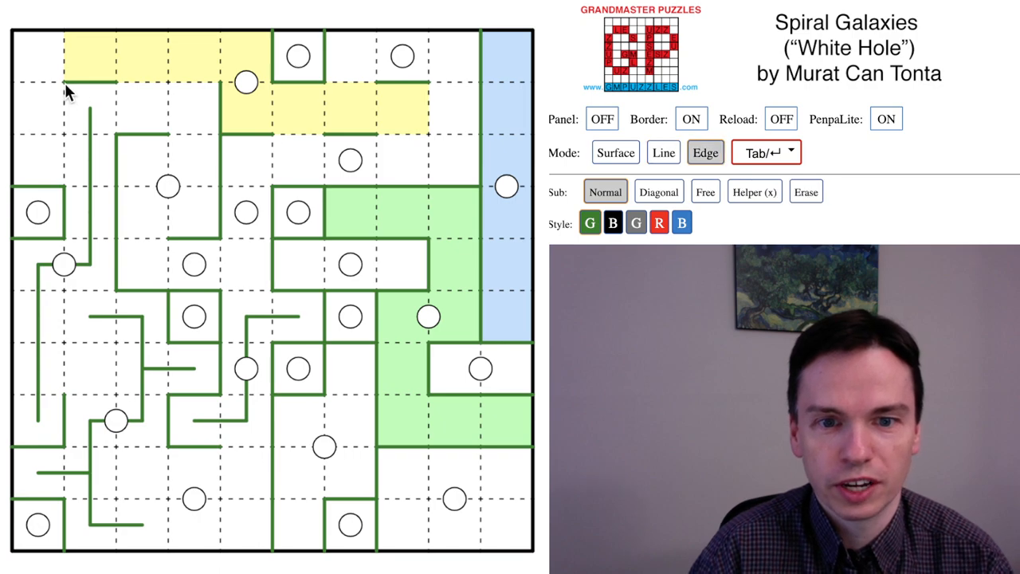
Step: Shade the top-row cells yellow to the top-left corner and add lower-left walls
{"action": "left_click", "coordinate": [614, 153]}
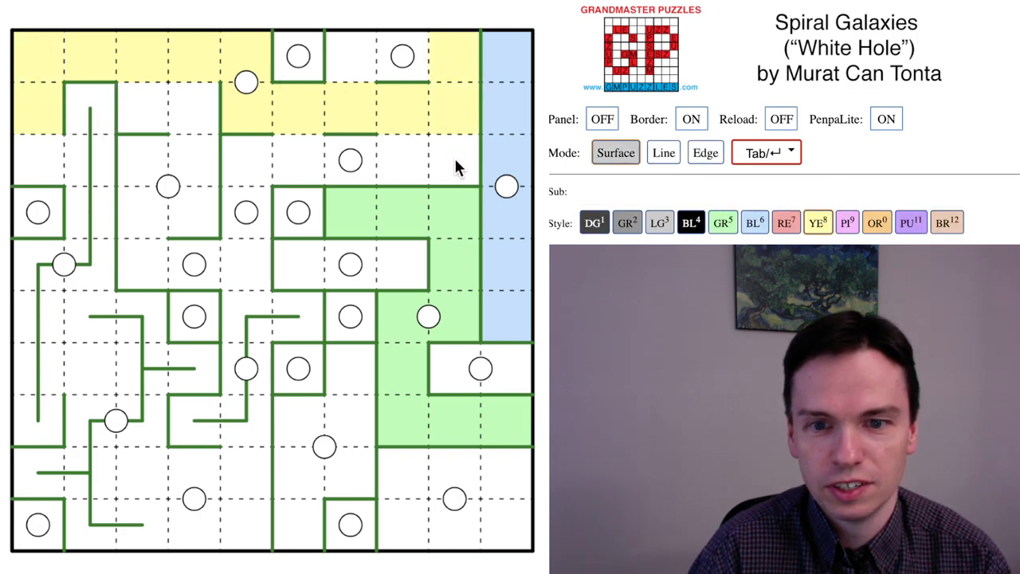
{"action": "left_click", "coordinate": [705, 153]}
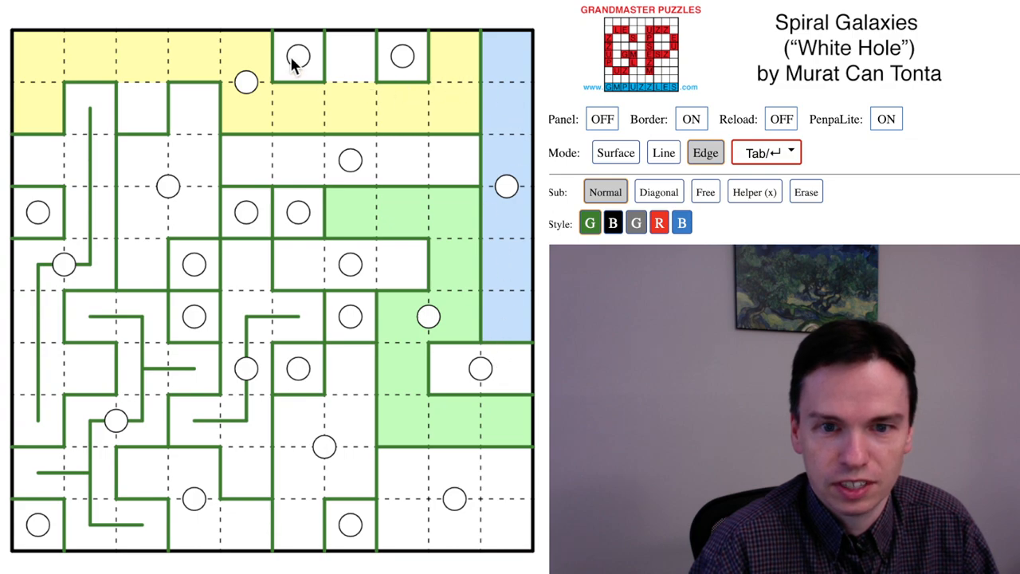
{"action": "mouse_move", "coordinate": [64, 59]}
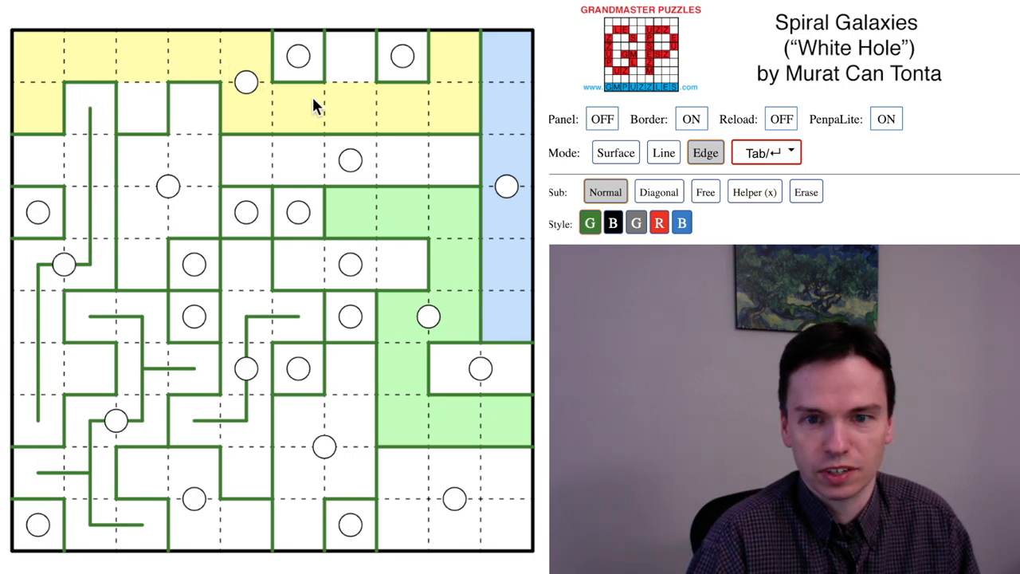
{"action": "mouse_move", "coordinate": [442, 103]}
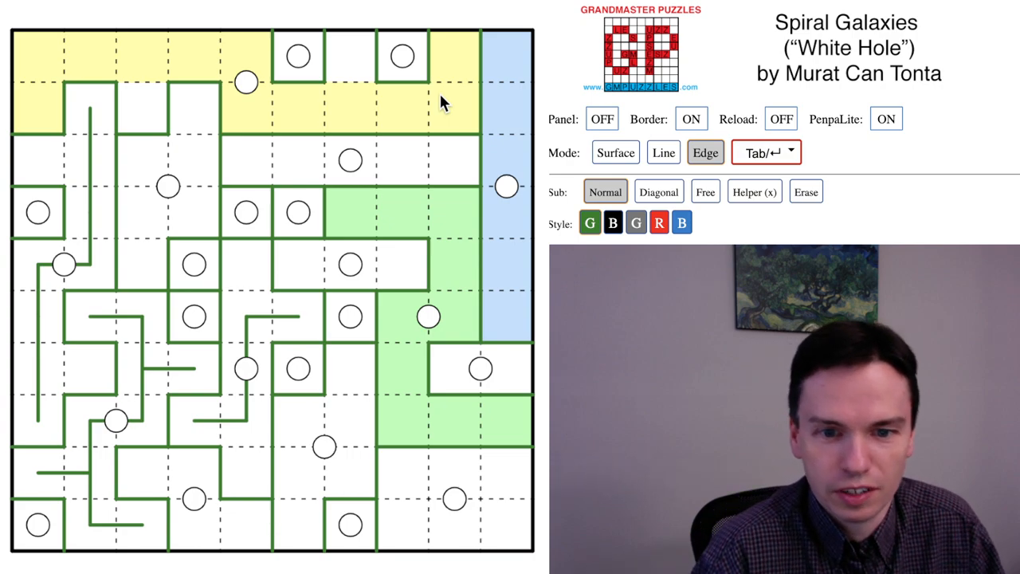